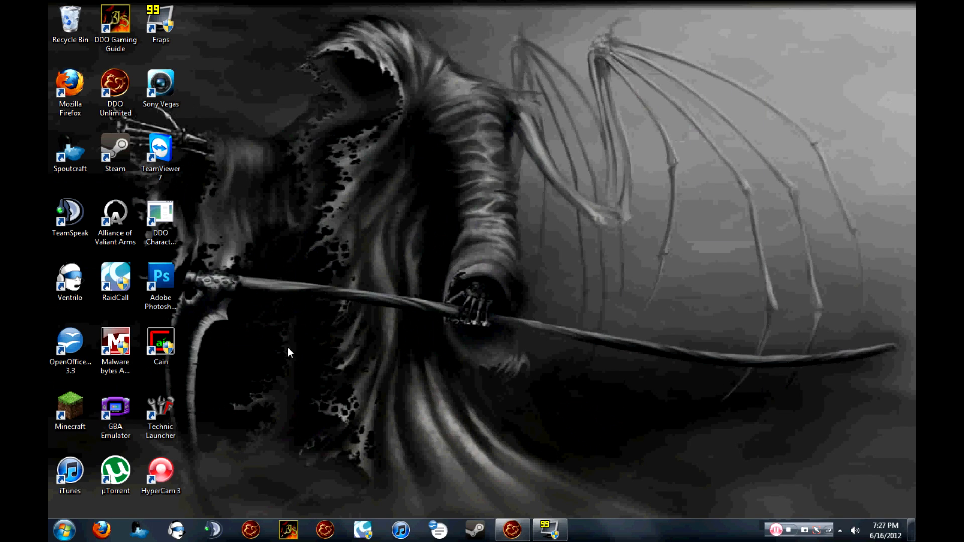
pyautogui.moveTo(393, 347)
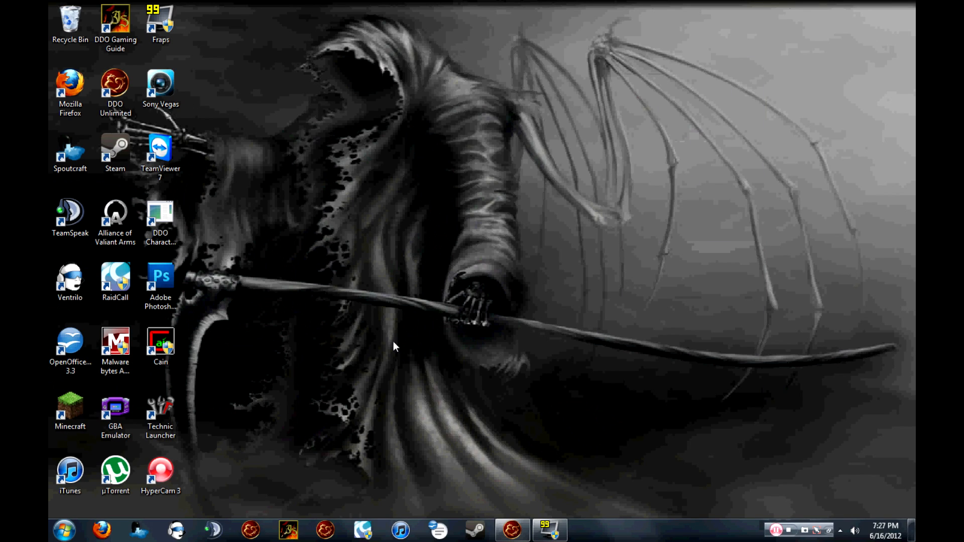
pyautogui.moveTo(331, 326)
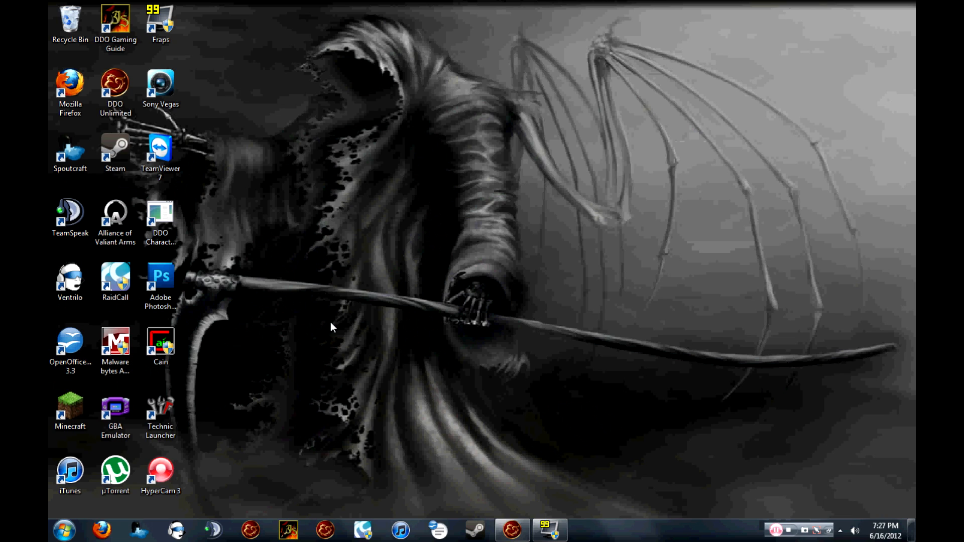
pyautogui.moveTo(422, 256)
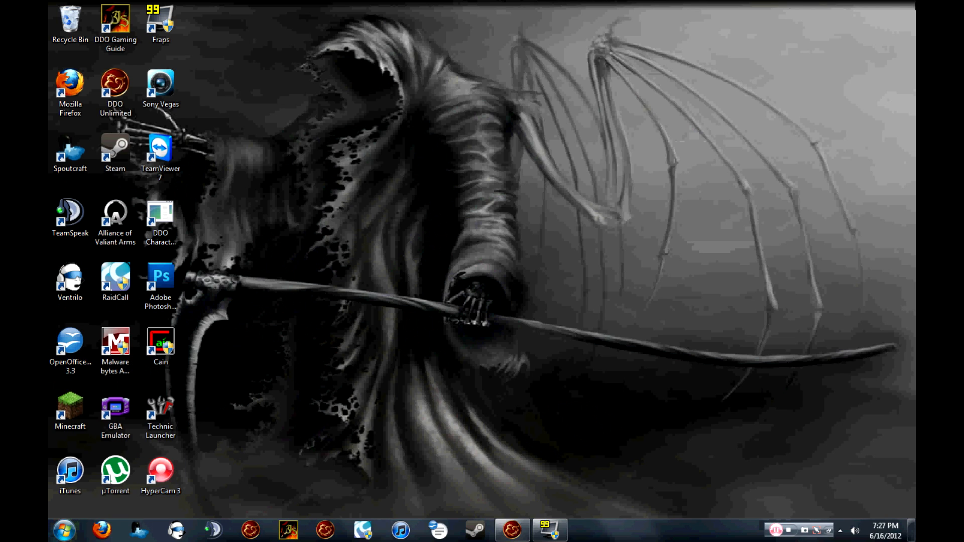
pyautogui.moveTo(461, 496)
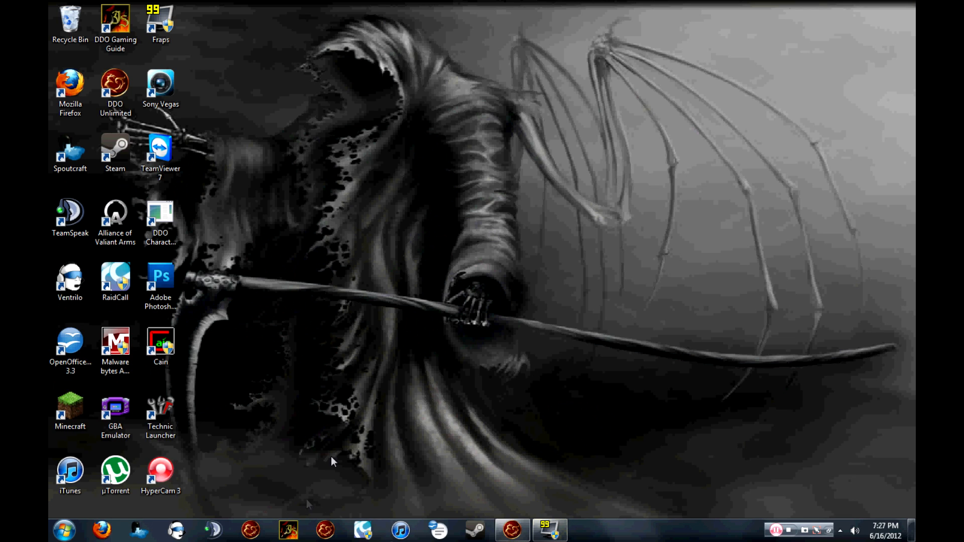
pyautogui.moveTo(389, 325)
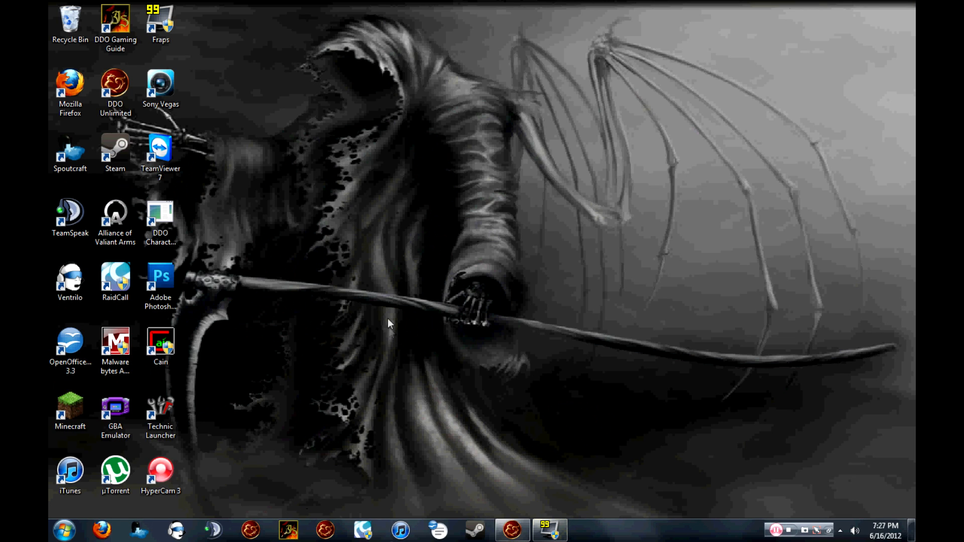
pyautogui.moveTo(896, 51)
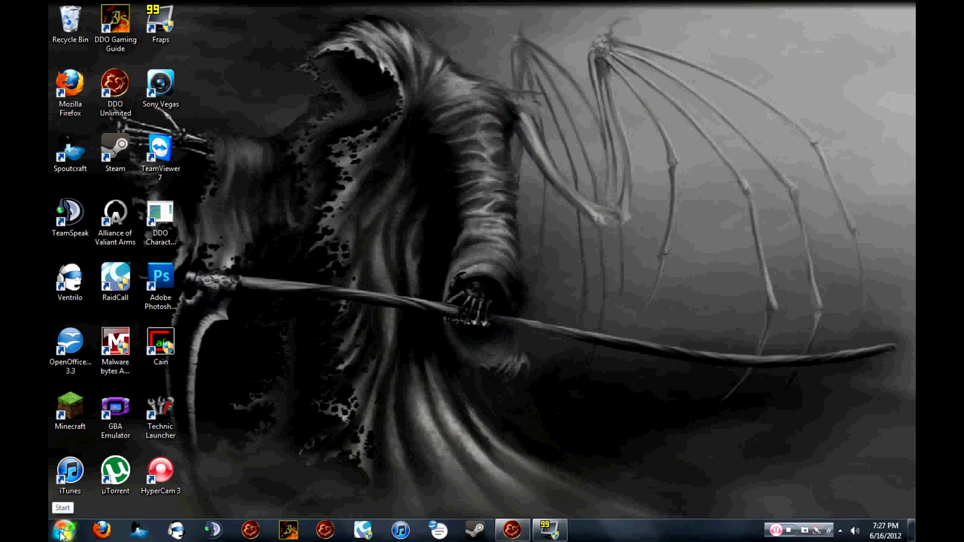
# Navigate from Computer into Windows (C:) > Windows > System32.
pyautogui.click(63, 531)
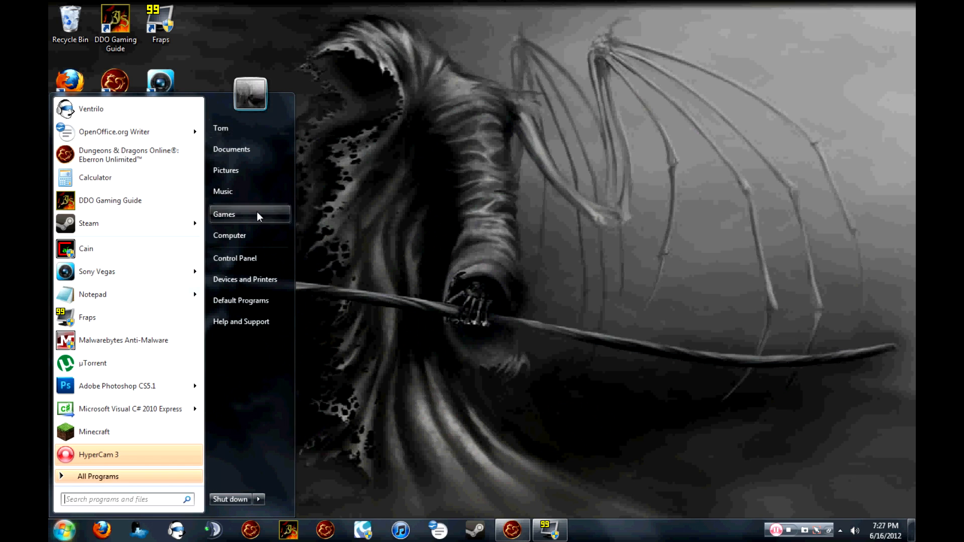
pyautogui.moveTo(250, 235)
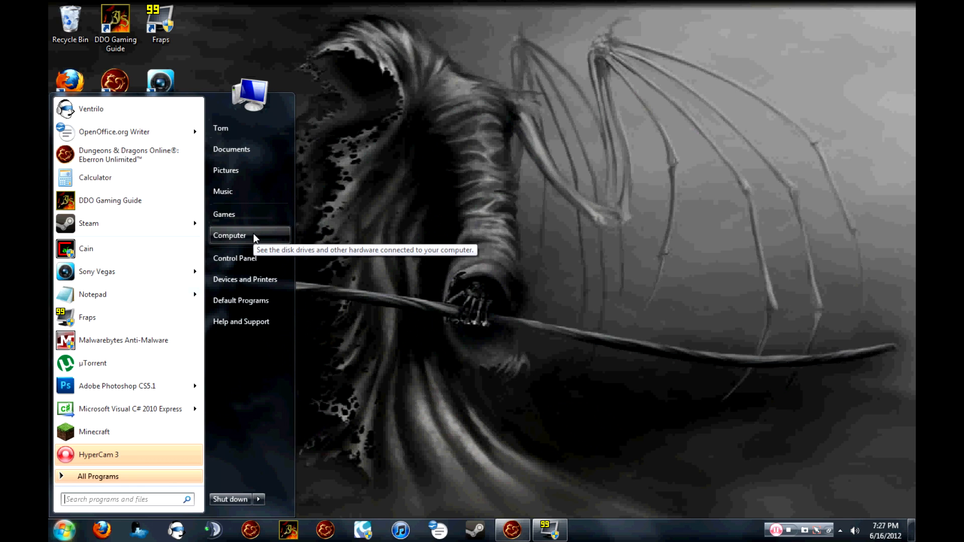
pyautogui.moveTo(241, 241)
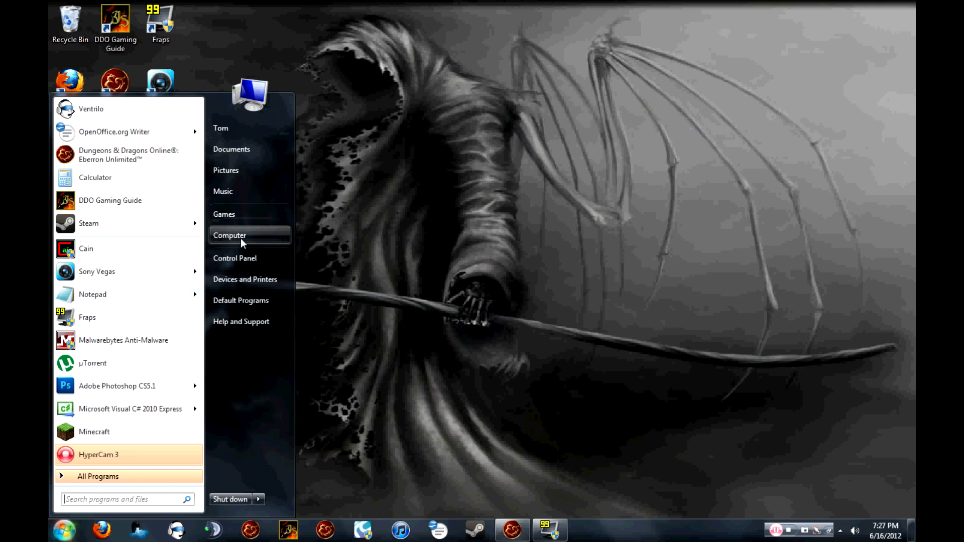
pyautogui.click(229, 235)
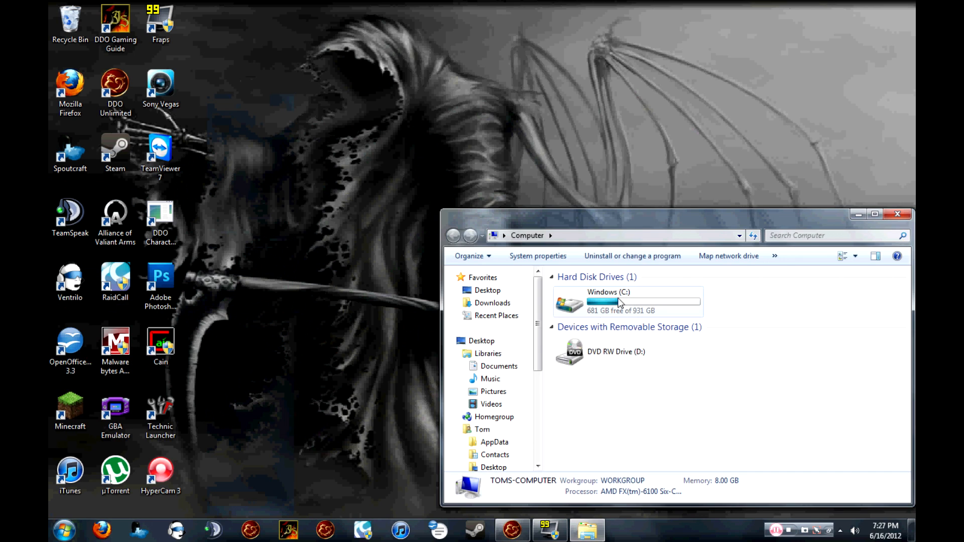
pyautogui.doubleClick(626, 301)
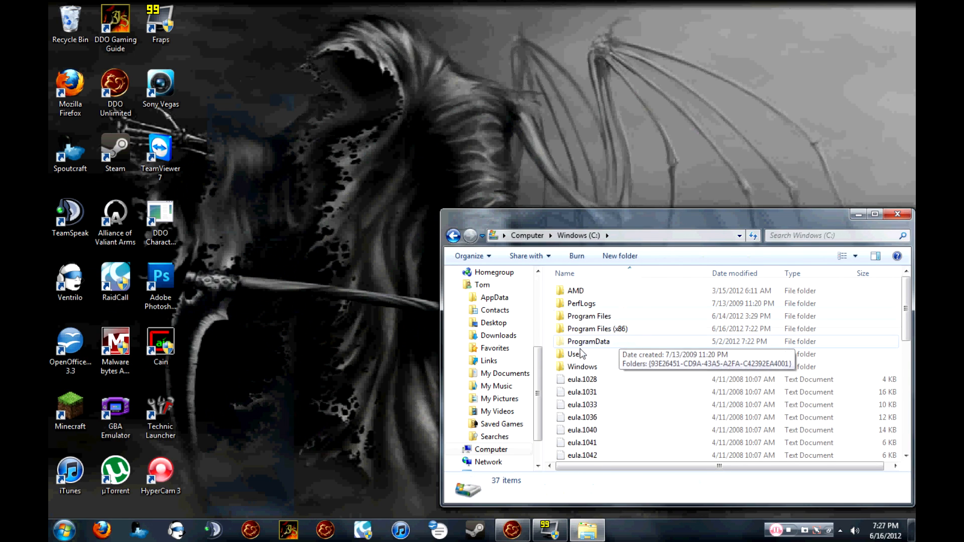
pyautogui.doubleClick(583, 367)
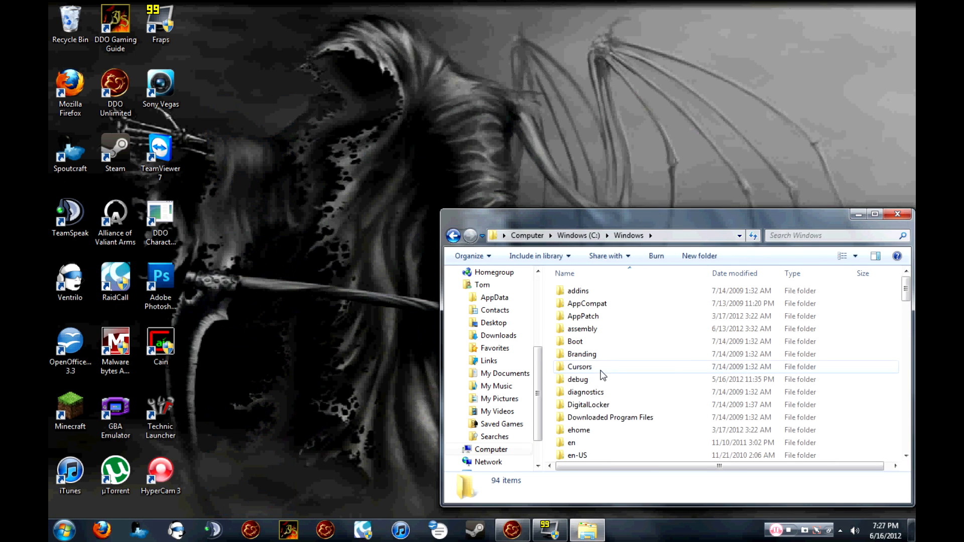
pyautogui.scroll(-3)
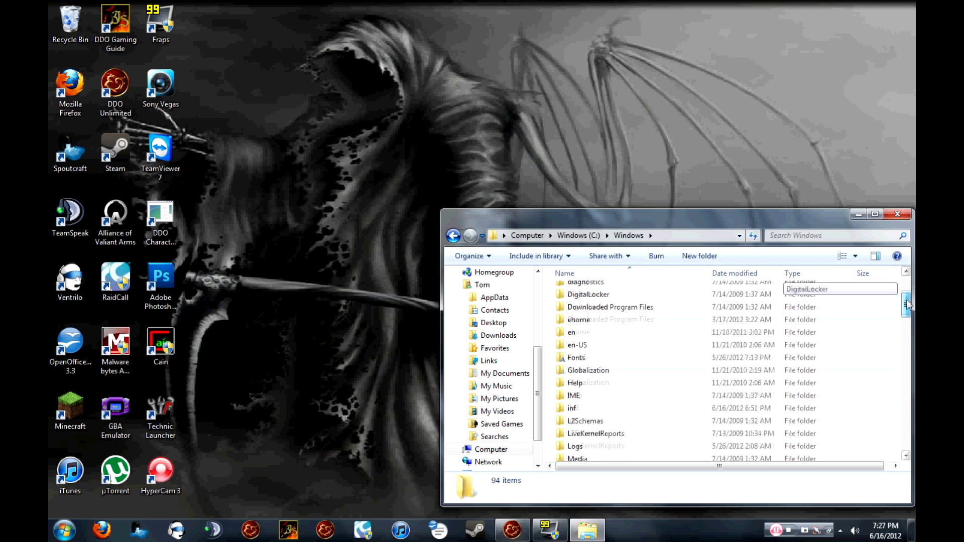
pyautogui.scroll(-3)
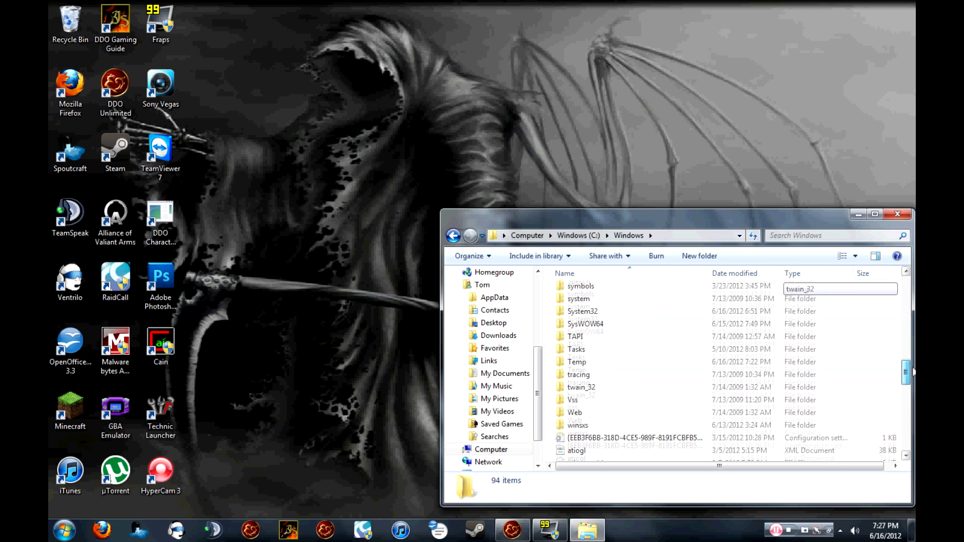
pyautogui.doubleClick(583, 311)
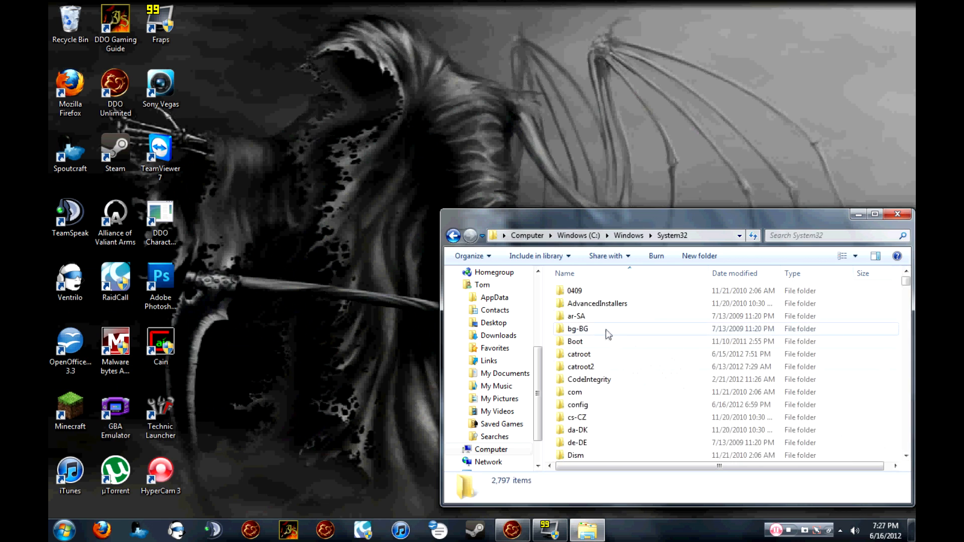
# Search System32 for etc and enter the etc folder listing the hosts file.
pyautogui.click(831, 235)
pyautogui.write('etc')
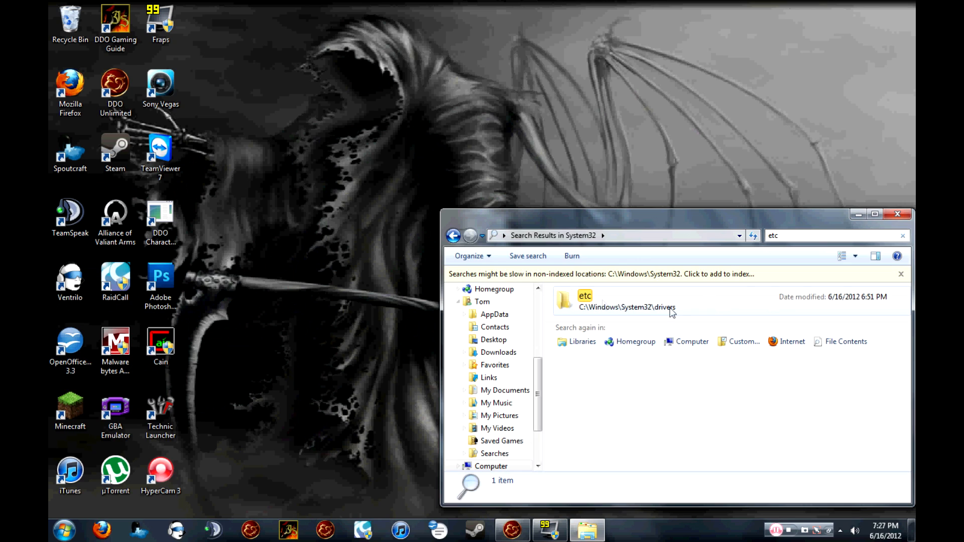
pyautogui.doubleClick(584, 301)
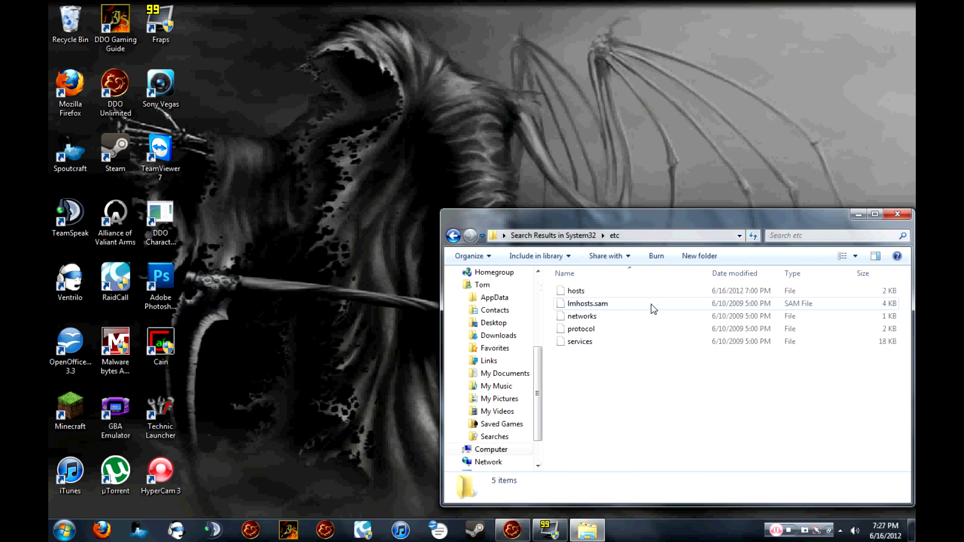
pyautogui.moveTo(577, 291)
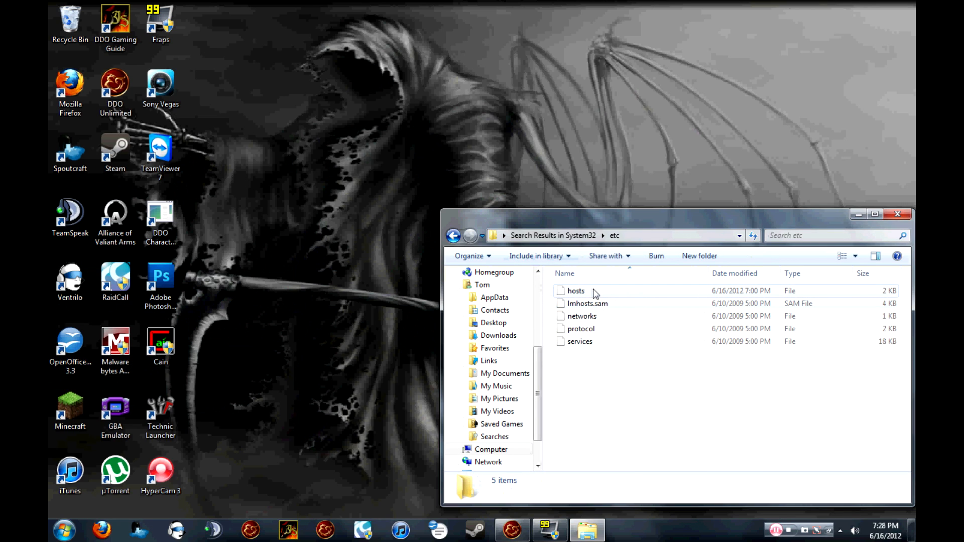
pyautogui.moveTo(597, 296)
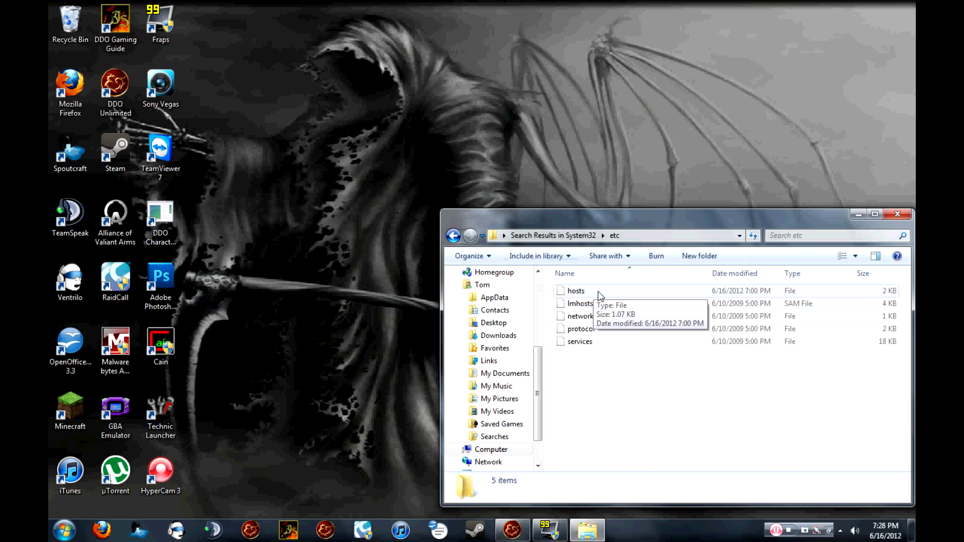
# Show the hosts file's Security permissions for Users and start editing them.
pyautogui.rightClick(575, 292)
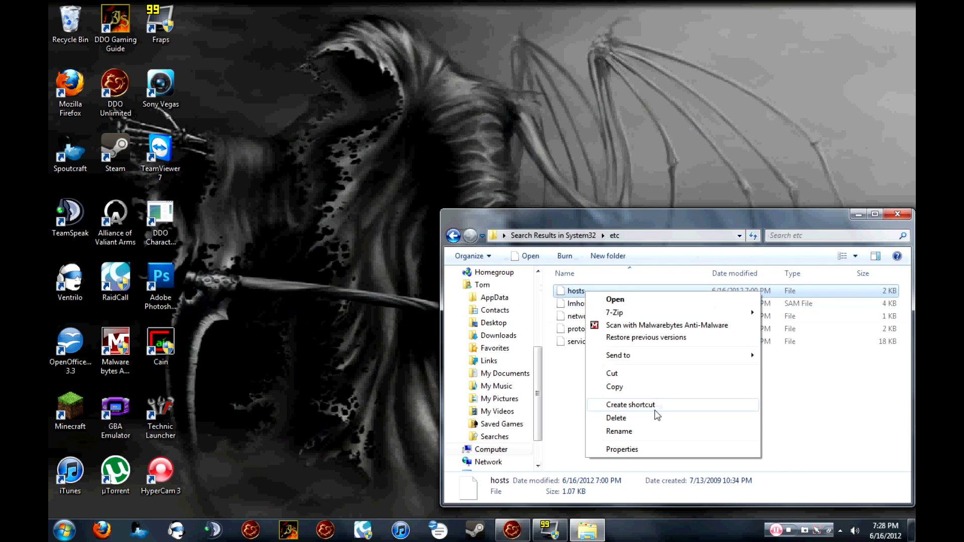
pyautogui.moveTo(622, 450)
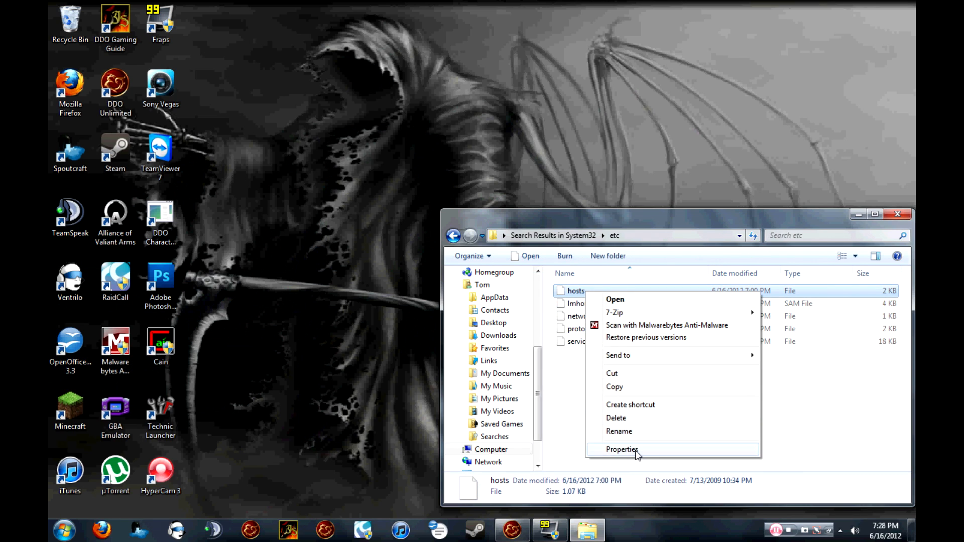
pyautogui.click(622, 450)
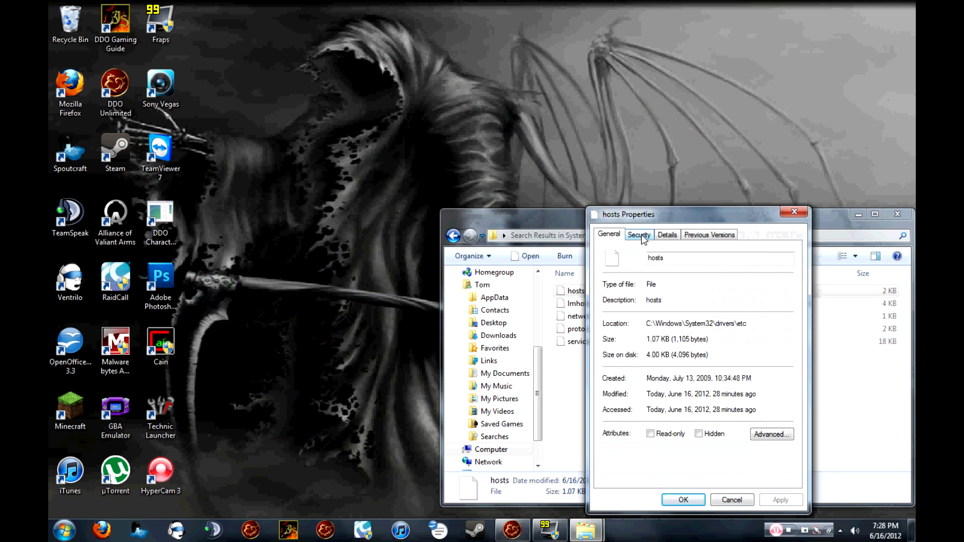
pyautogui.click(639, 234)
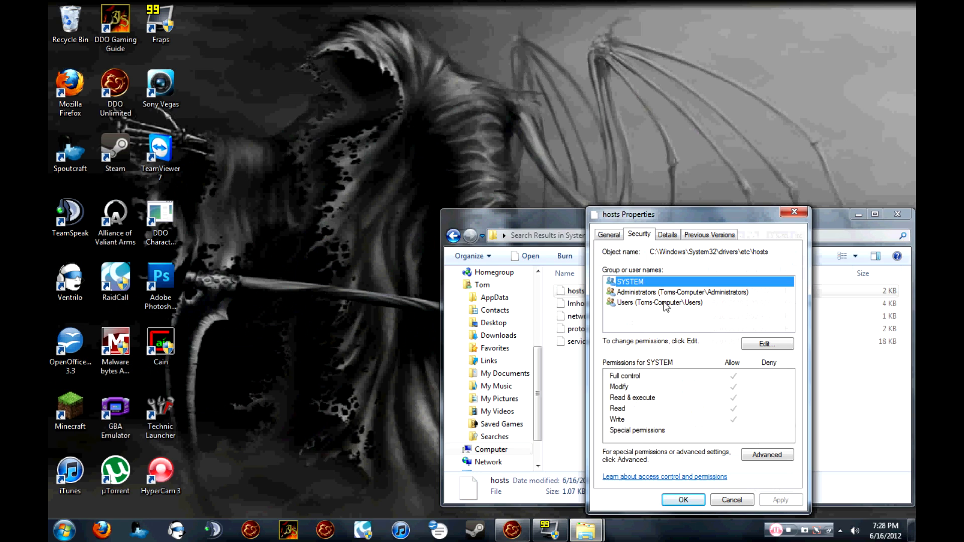
pyautogui.click(659, 302)
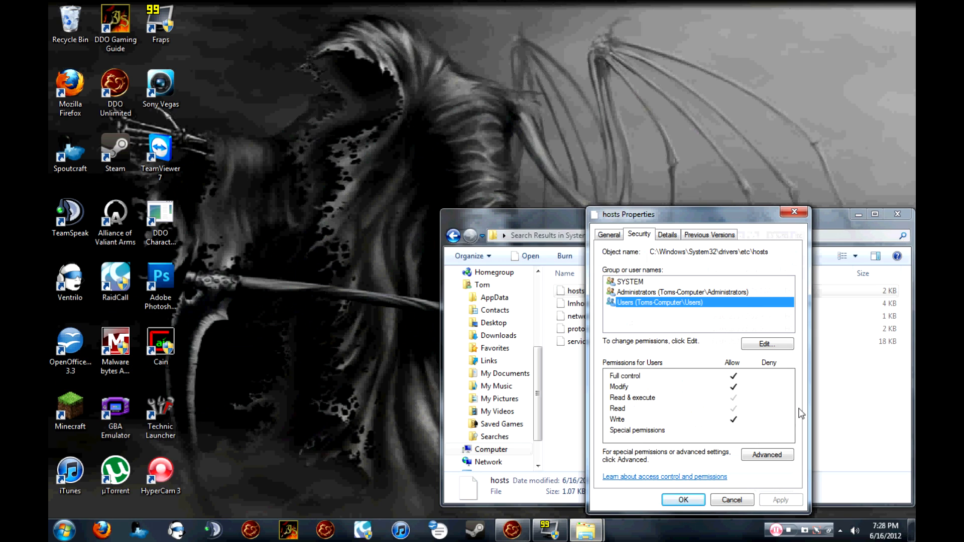
pyautogui.moveTo(644, 288)
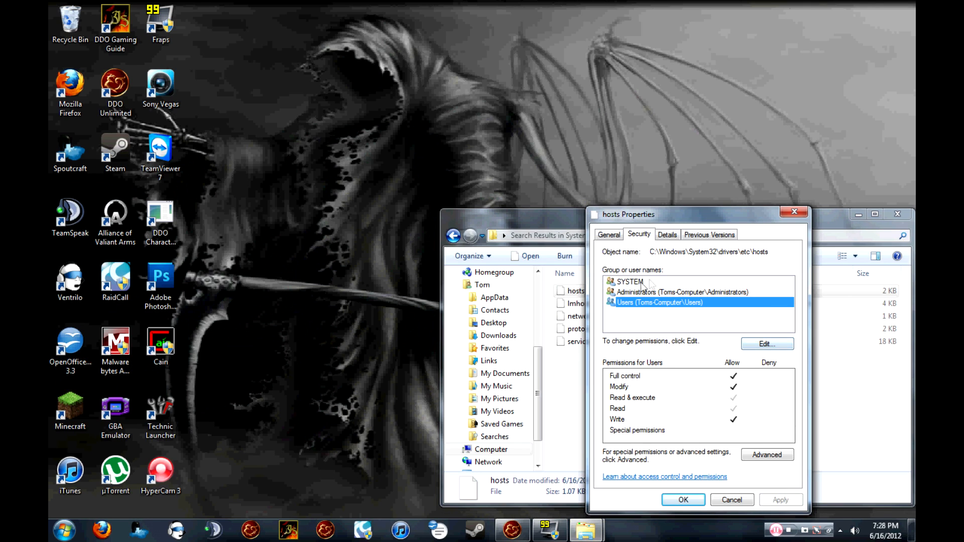
pyautogui.click(766, 344)
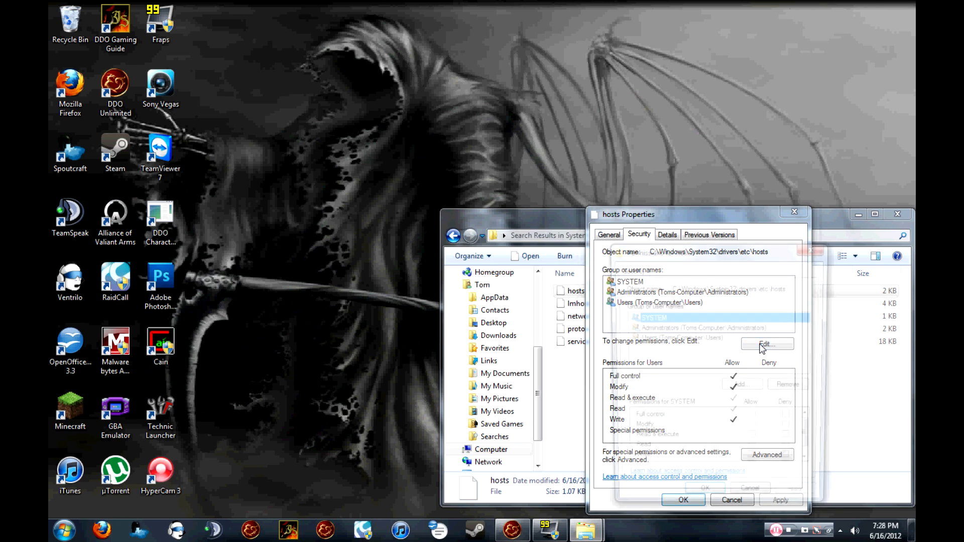
# Allow Users Full control on hosts, confirm the Windows Security warning and accept Properties.
pyautogui.click(767, 344)
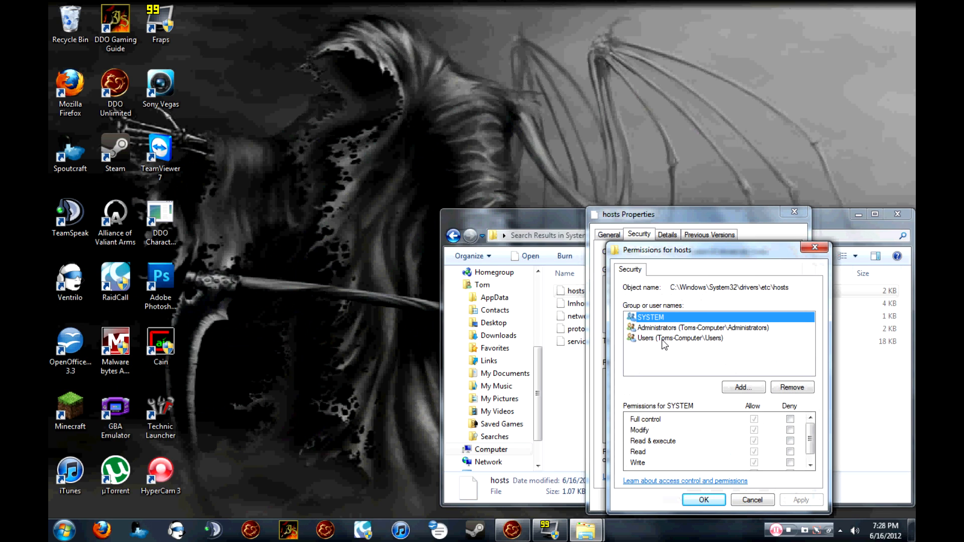
pyautogui.click(676, 339)
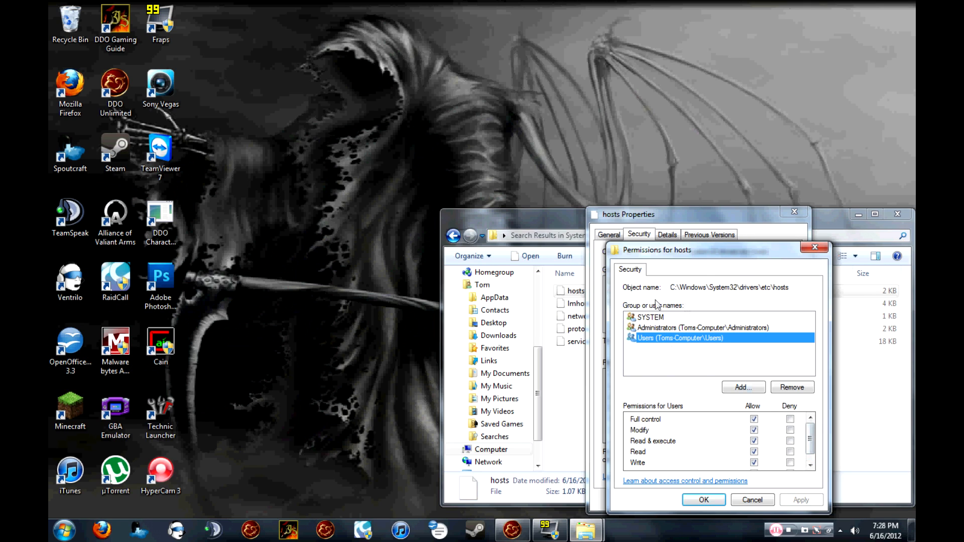
pyautogui.click(754, 420)
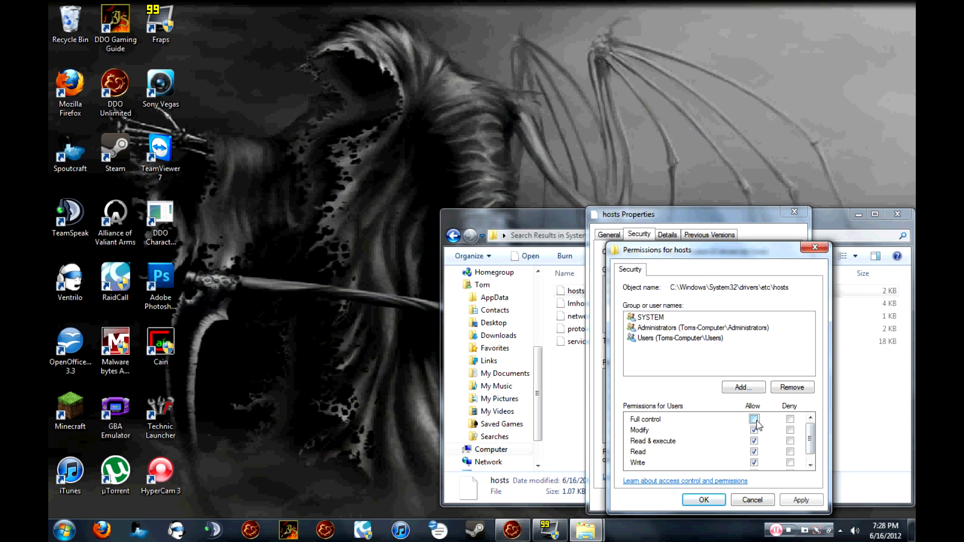
pyautogui.click(754, 419)
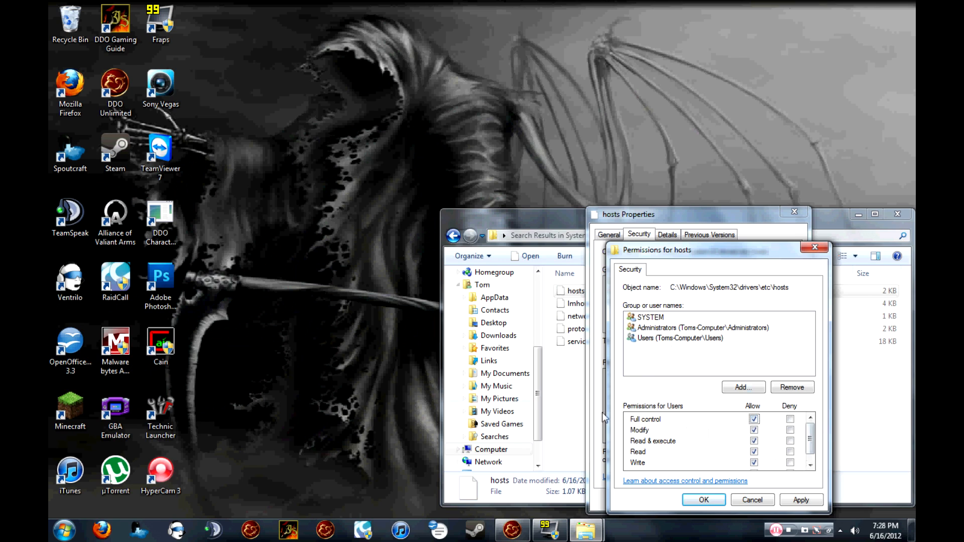
pyautogui.moveTo(711, 472)
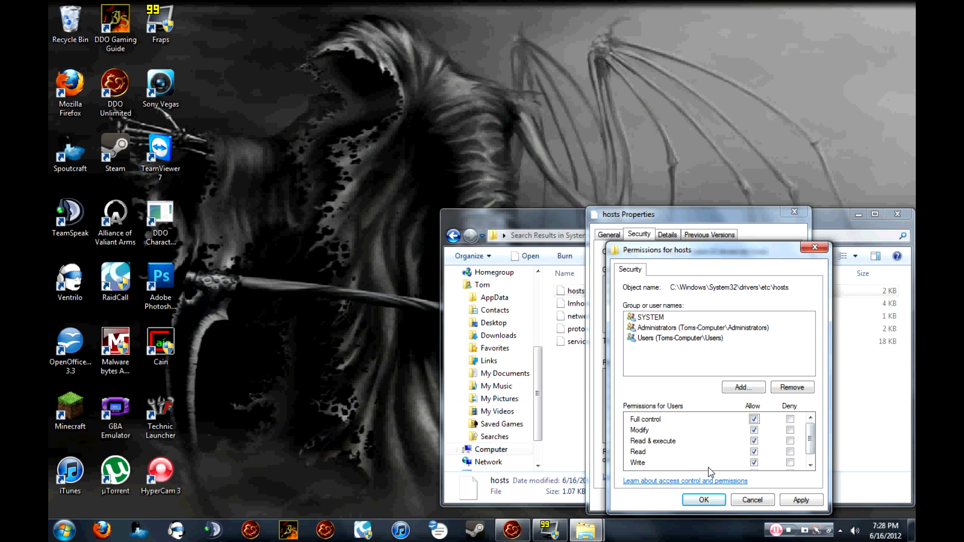
pyautogui.click(801, 500)
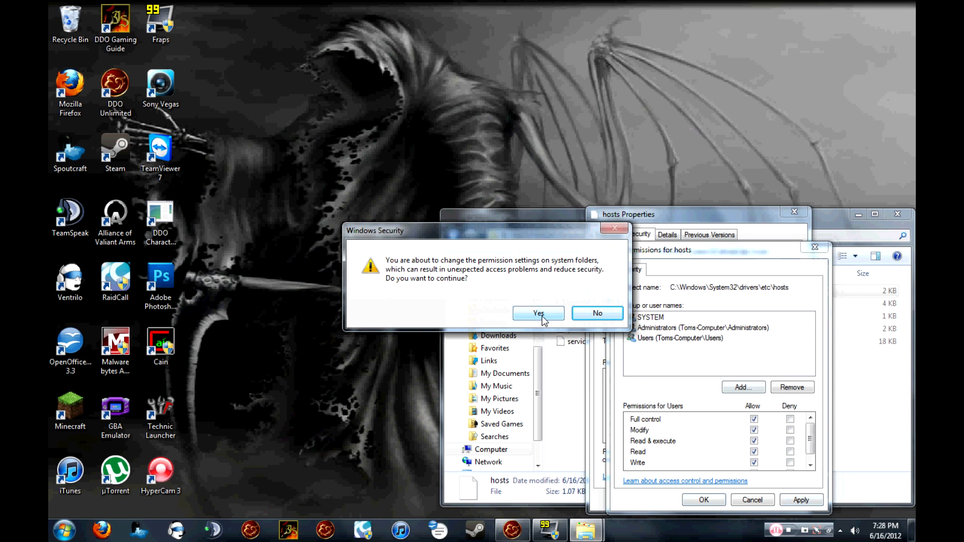
pyautogui.click(537, 314)
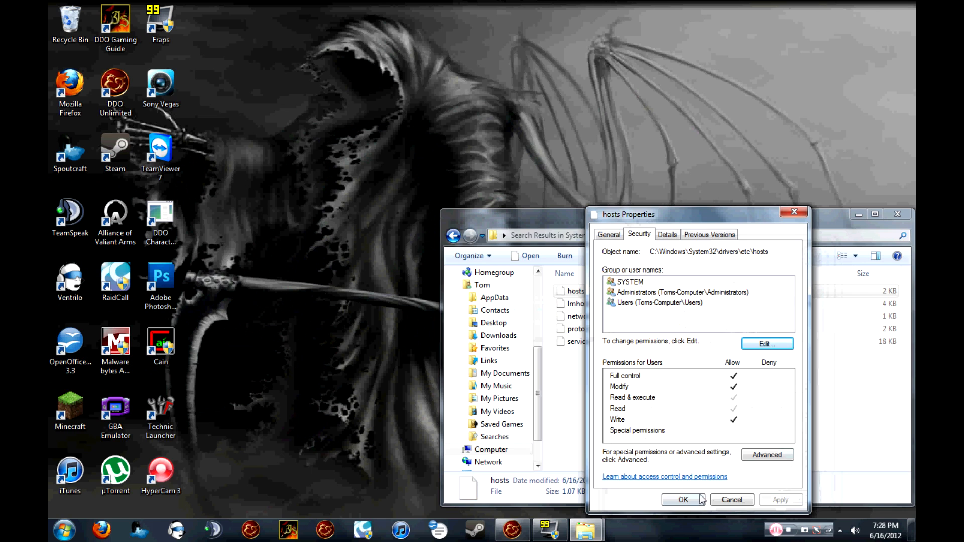
pyautogui.click(683, 501)
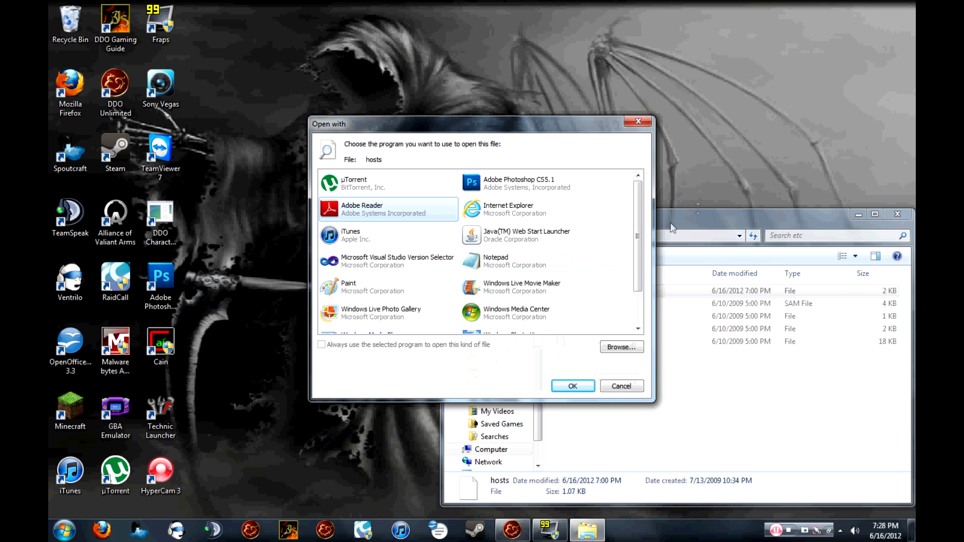
# Choose Notepad from the Open with list to edit the hosts file.
pyautogui.scroll(-3)
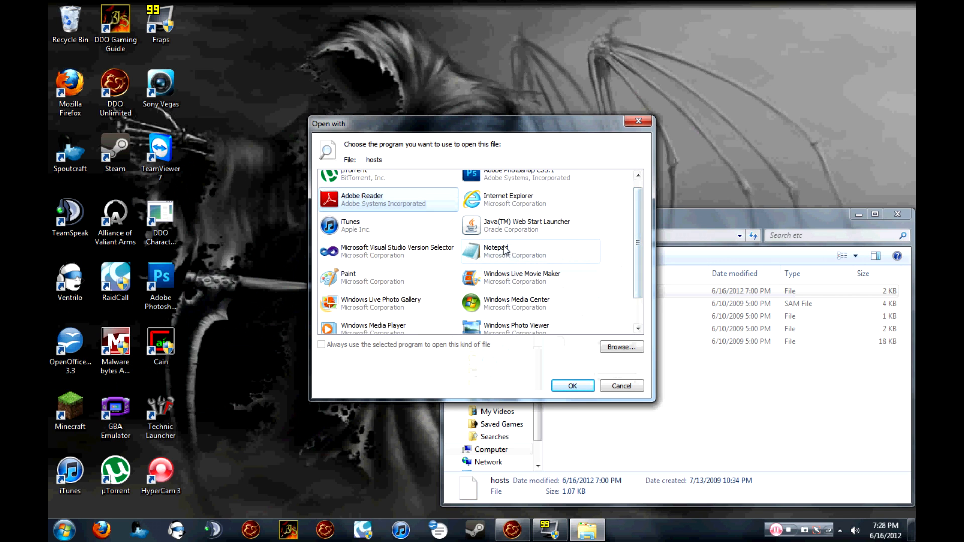
pyautogui.click(571, 386)
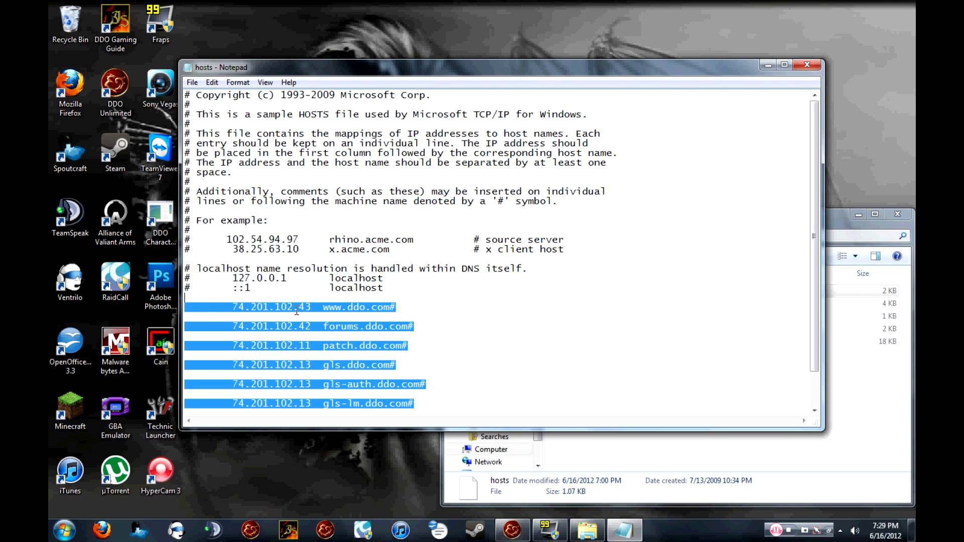
pyautogui.moveTo(228, 393)
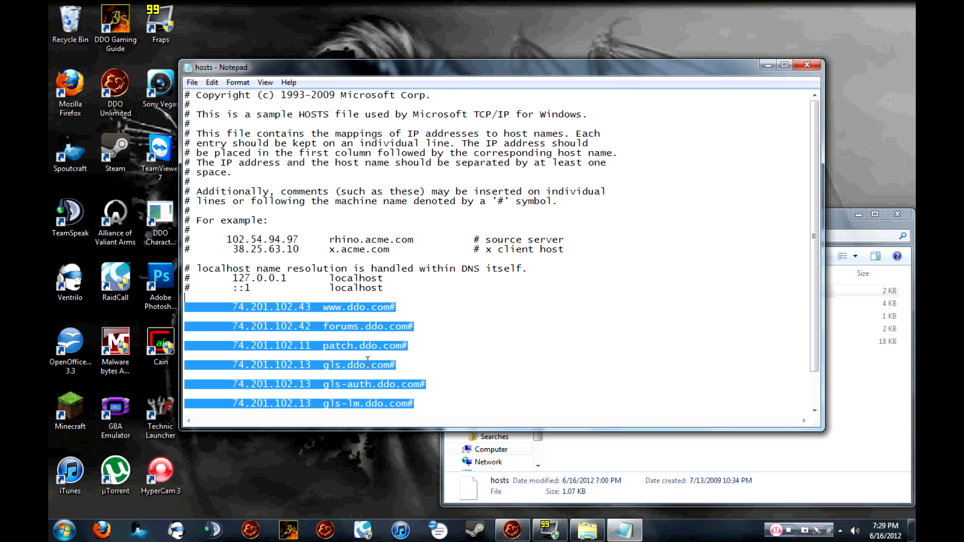
# Add the DDO server IP/host lines at the end of hosts, save and close Notepad.
pyautogui.scroll(-3)
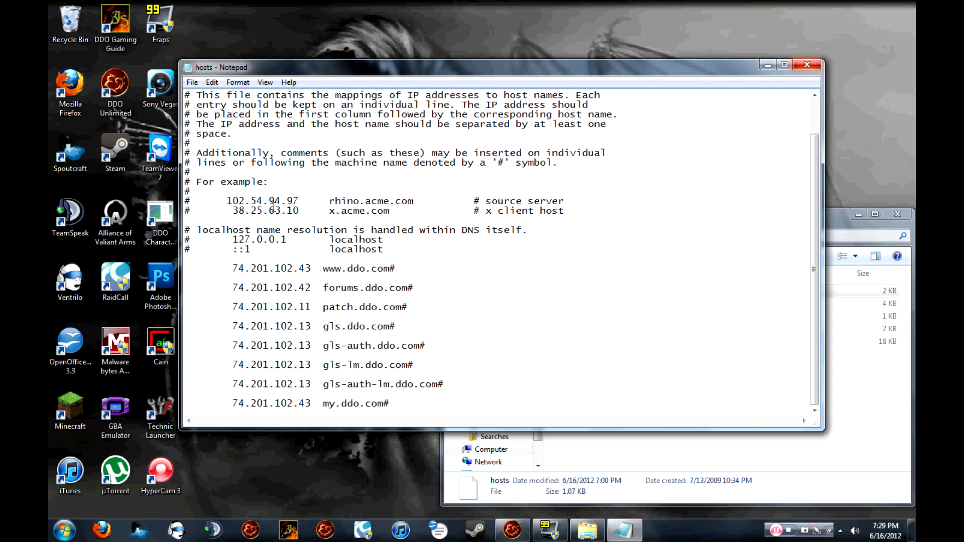
pyautogui.click(192, 81)
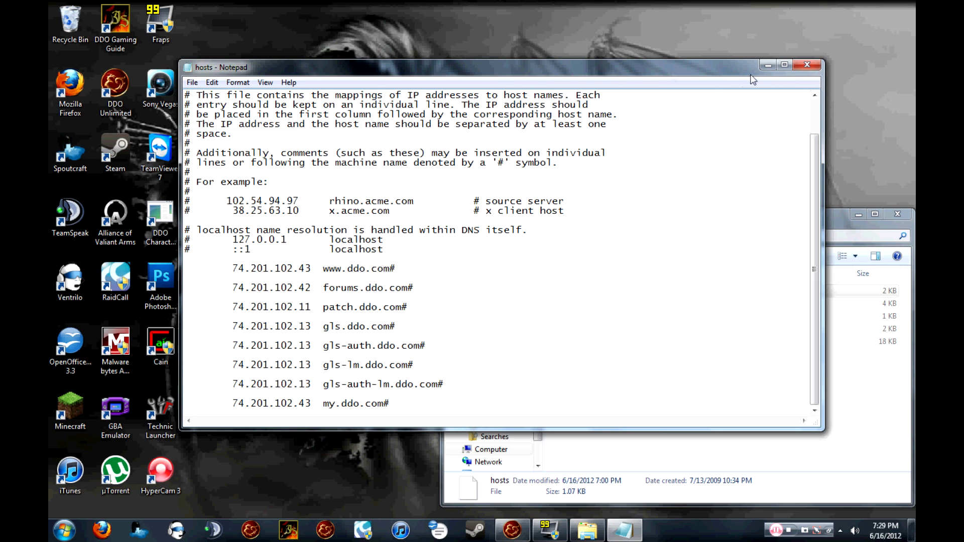
pyautogui.click(806, 65)
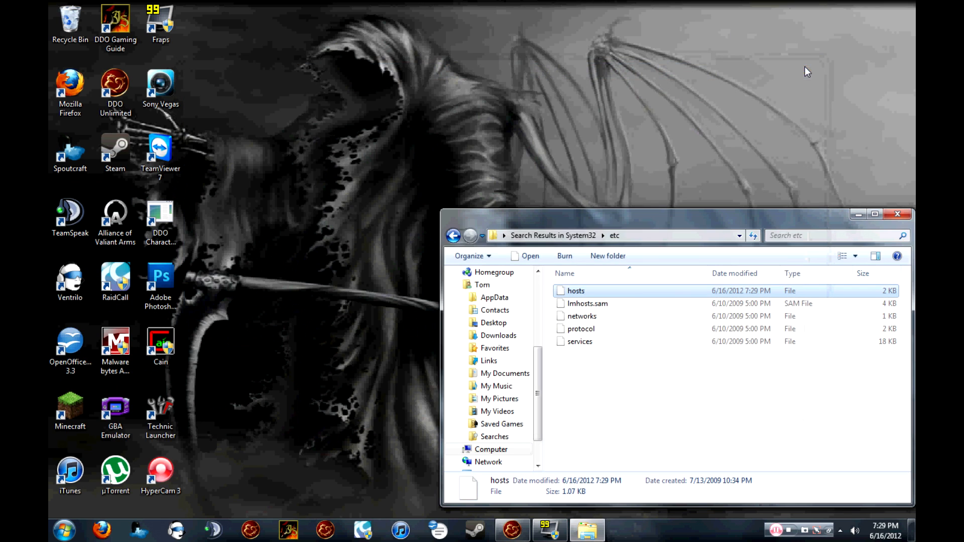
pyautogui.moveTo(897, 299)
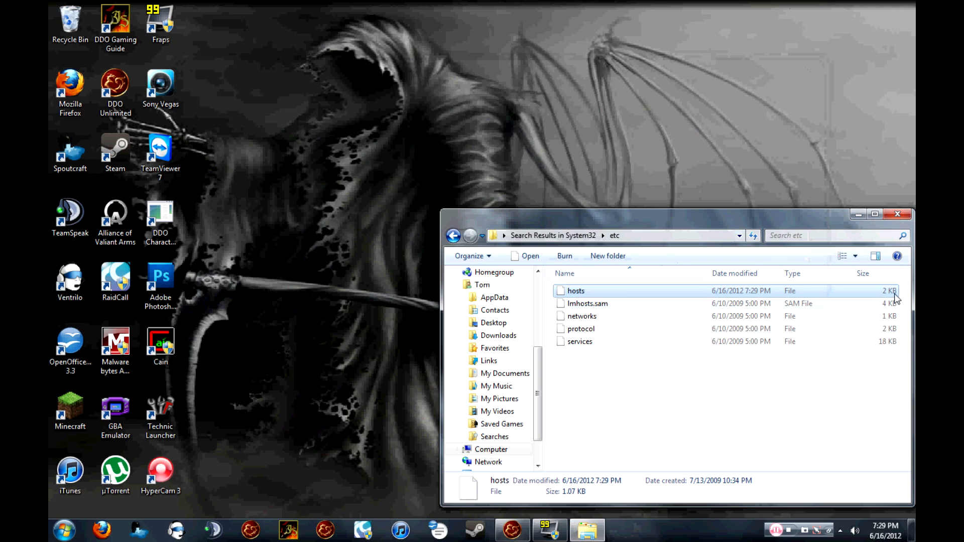
pyautogui.moveTo(898, 256)
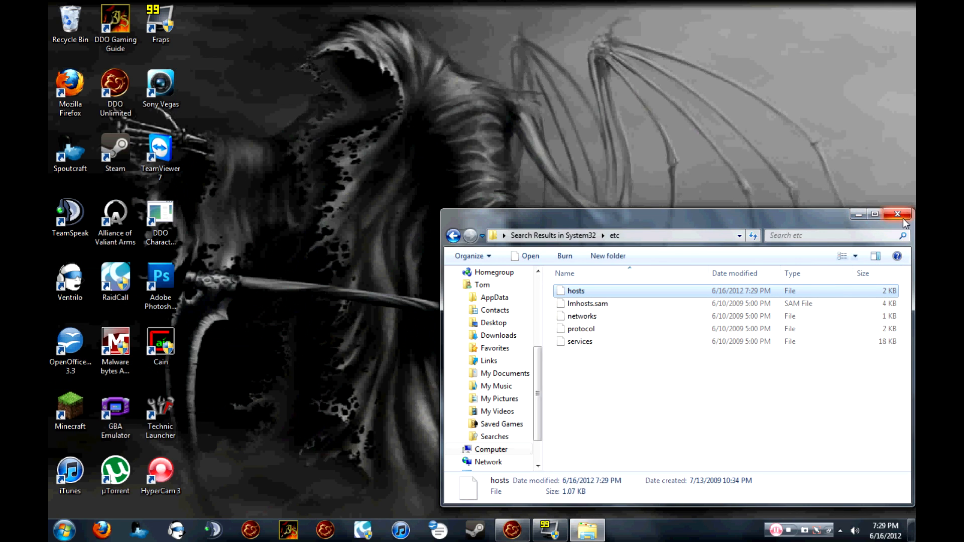
# Close the etc folder's Explorer window.
pyautogui.click(897, 215)
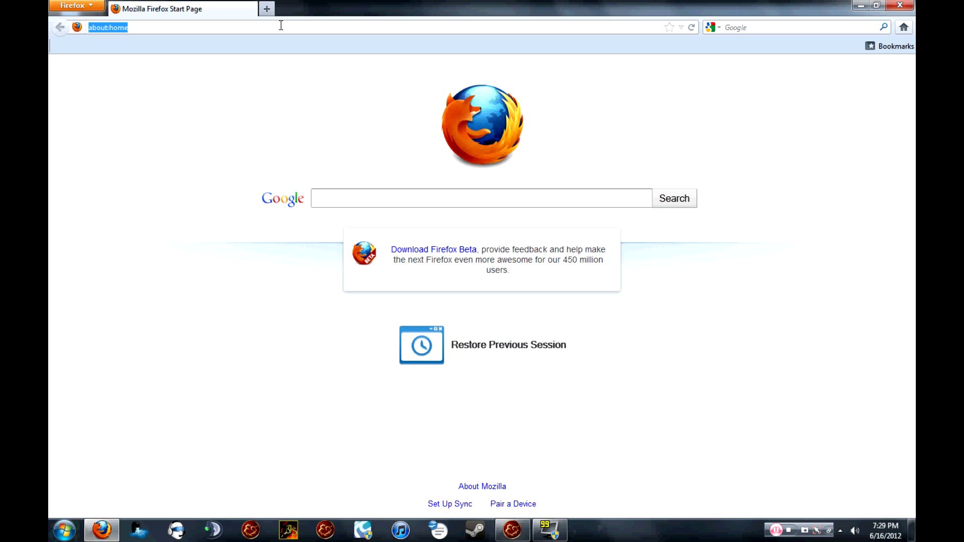
pyautogui.write('forums.')
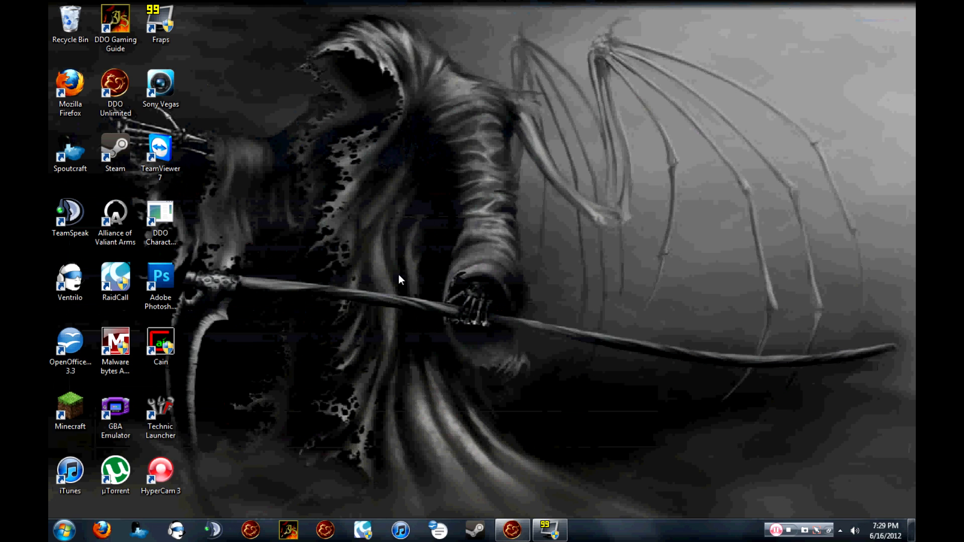
pyautogui.moveTo(447, 182)
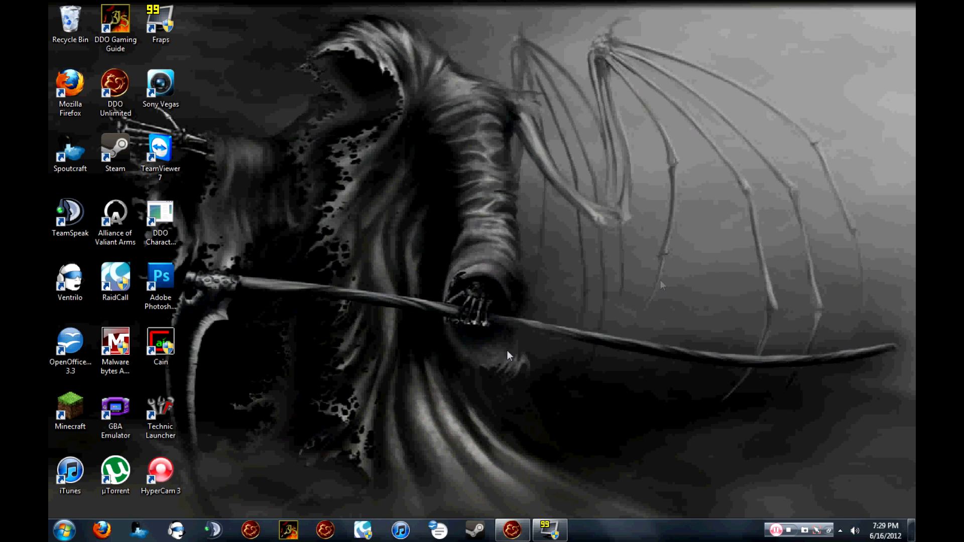
pyautogui.moveTo(744, 435)
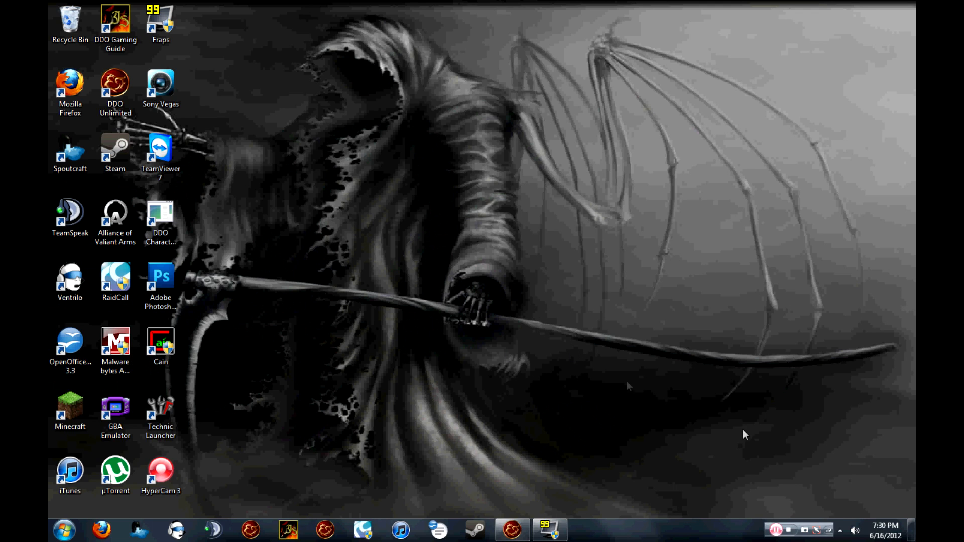